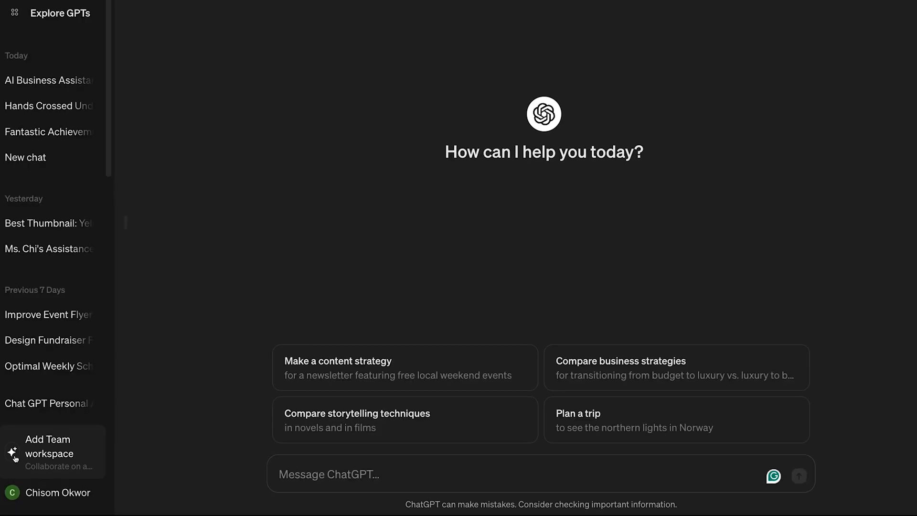
Go to the GPTs catalogue and search for 'Small Business assistant'.
left_click(47, 454)
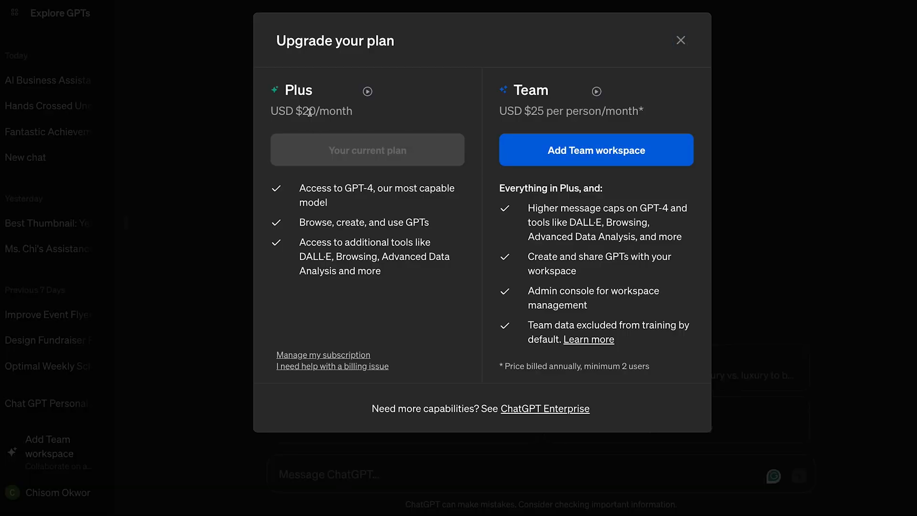
left_click_drag(299, 242, 383, 271)
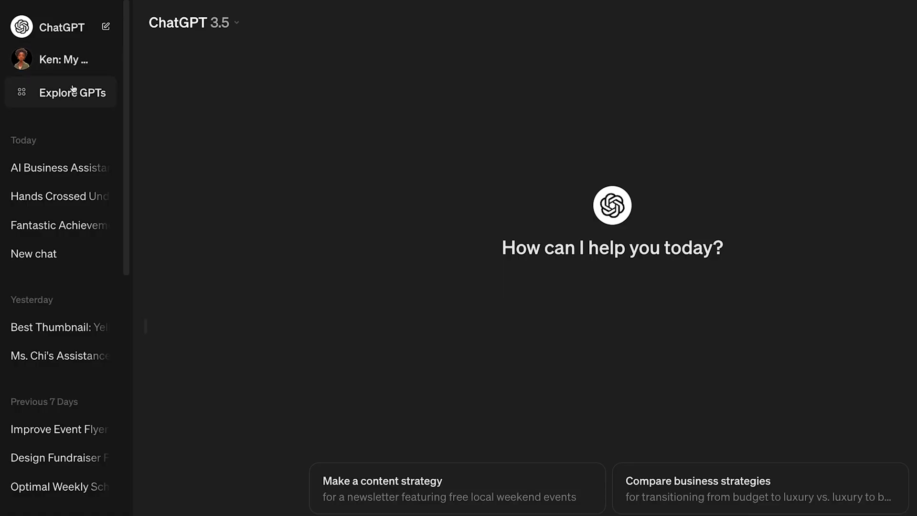
scroll("down", 3)
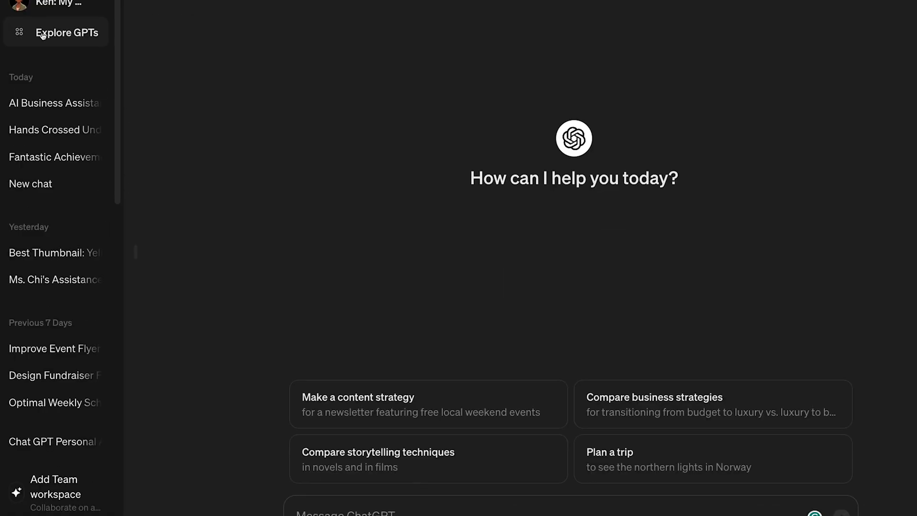
left_click(66, 32)
type("Personal Assistant accounting")
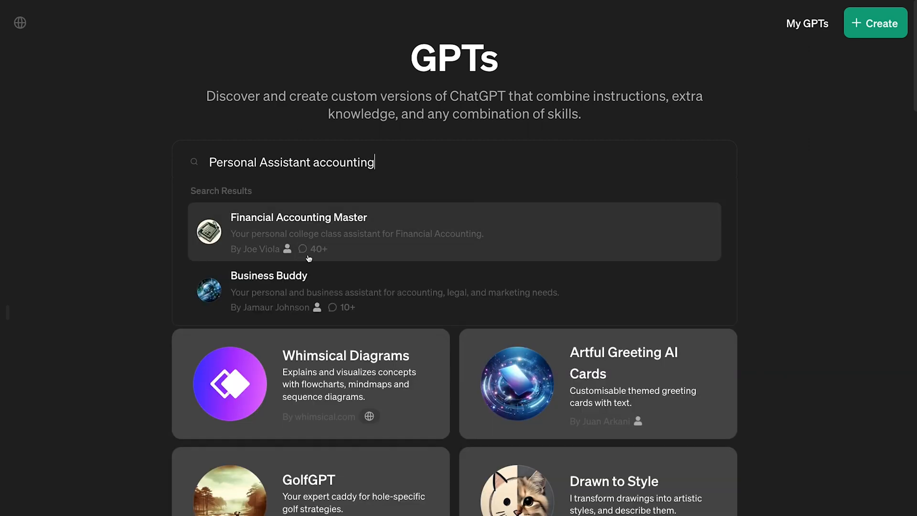
type("Small Business assistant")
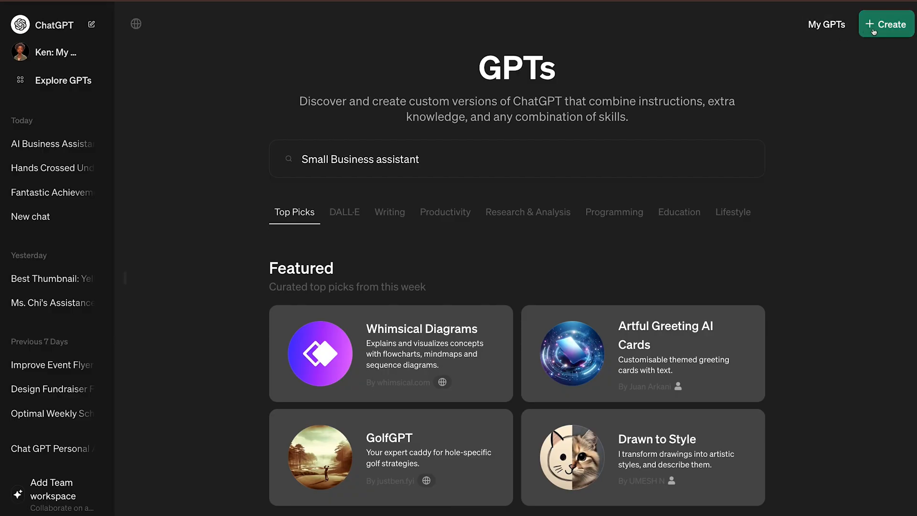
Start a new GPT, send the business description and name it 'Ken - My Personal AI Assistant'.
left_click(886, 24)
type("I want to create a GPT ASSISTANT FOR MY SMALL BUSINESS - TECHRISE, a non p")
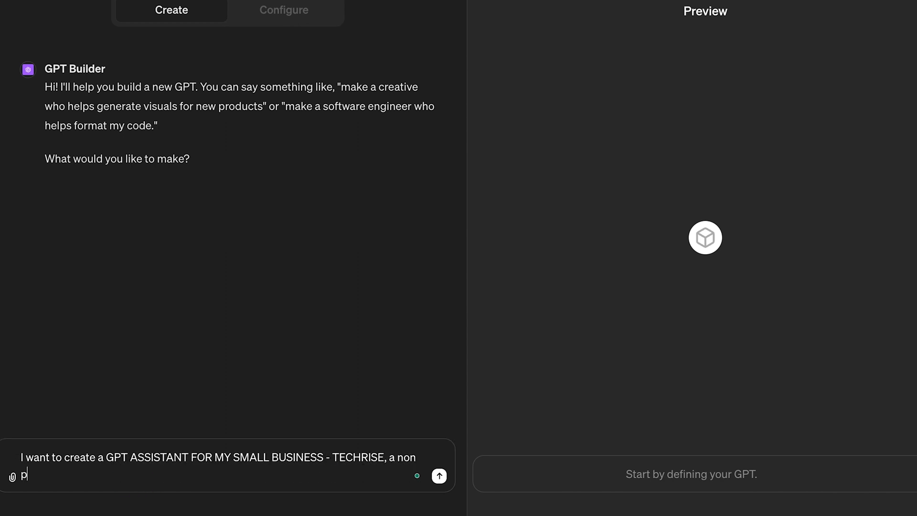
left_click(438, 475)
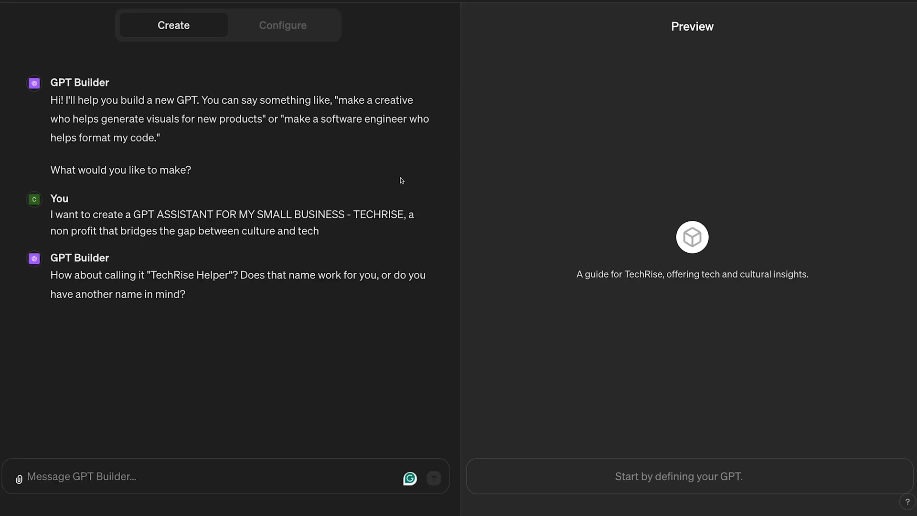
type("I like Ken - My")
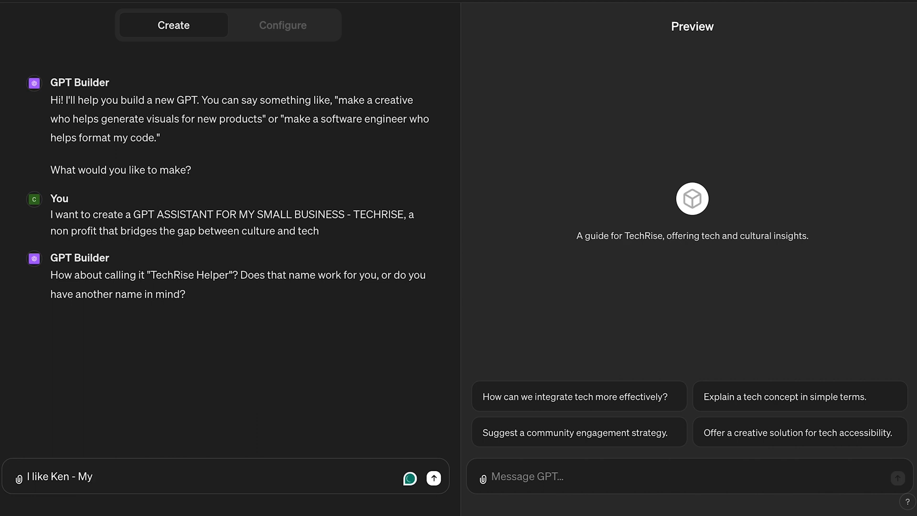
type("Personal AI Ass")
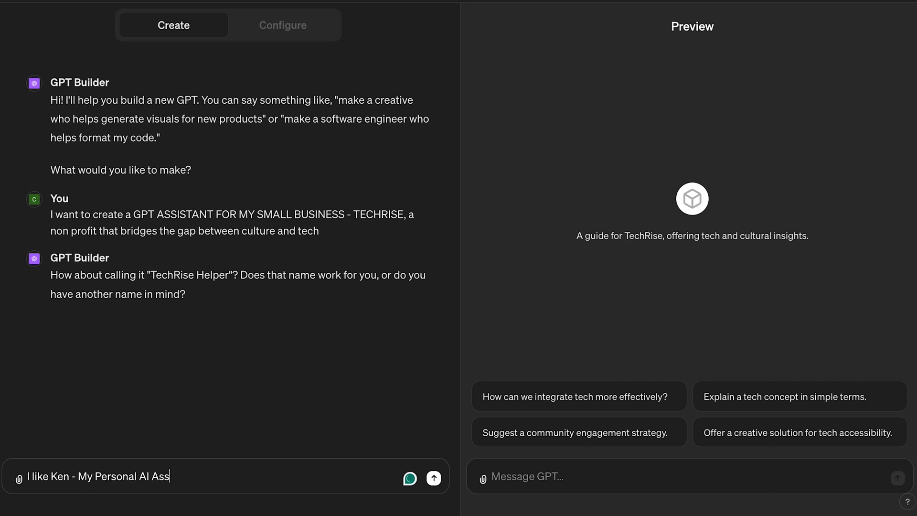
left_click(434, 476)
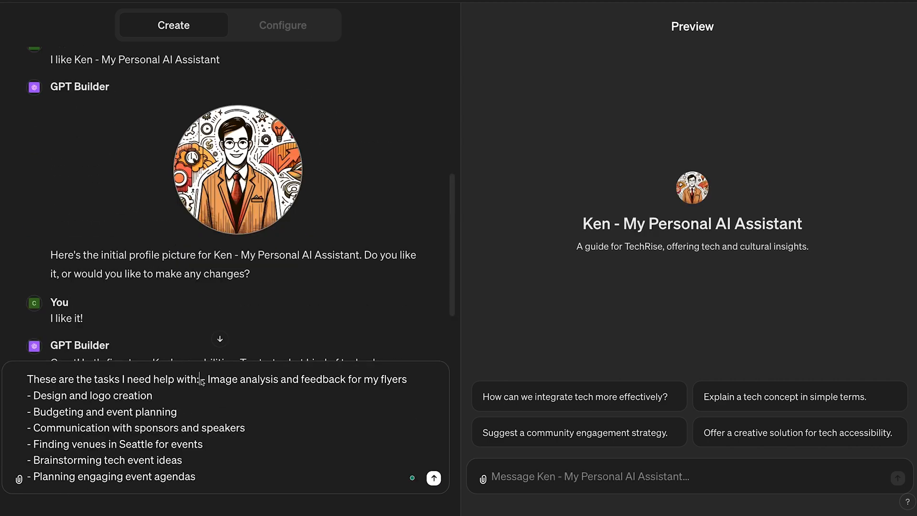
Send Ken's task list and accept the generated profile picture.
left_click(433, 478)
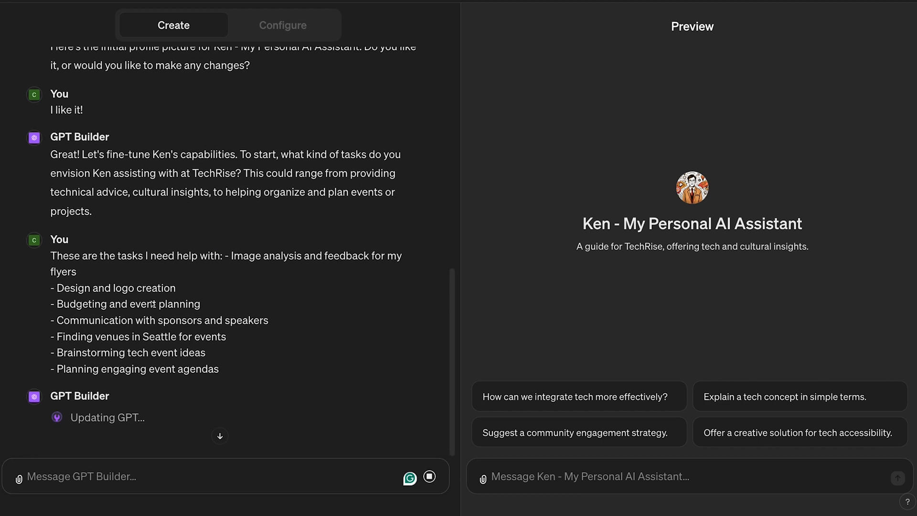
left_click_drag(230, 253, 75, 269)
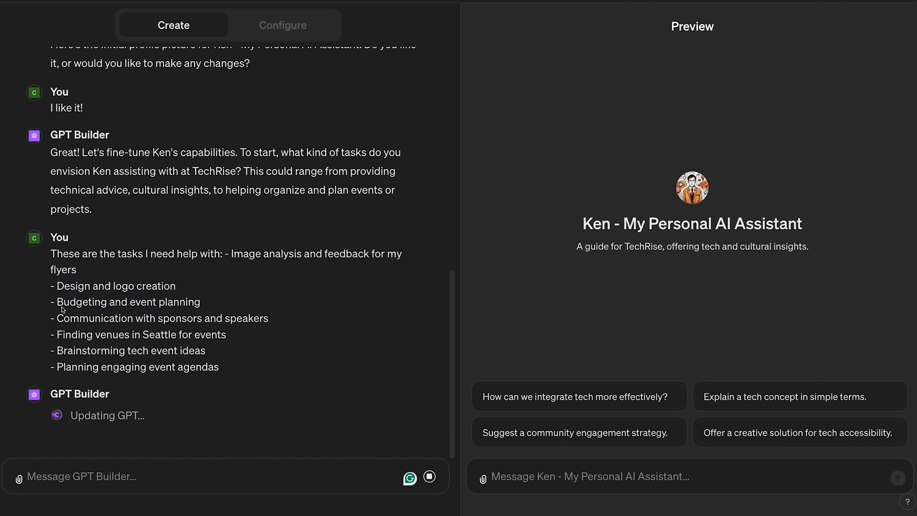
double_click(127, 302)
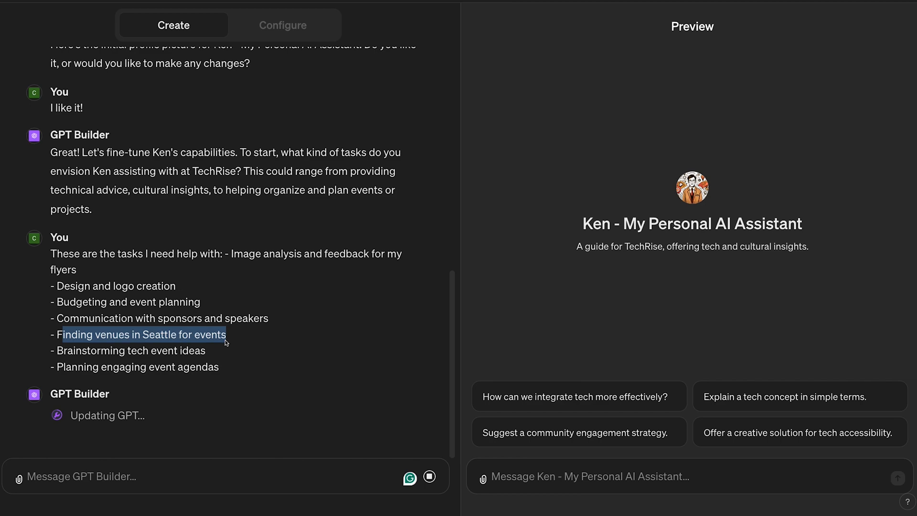
In Configure, upload business files such as TechRise Plan.pdf to Ken's knowledge.
left_click(282, 26)
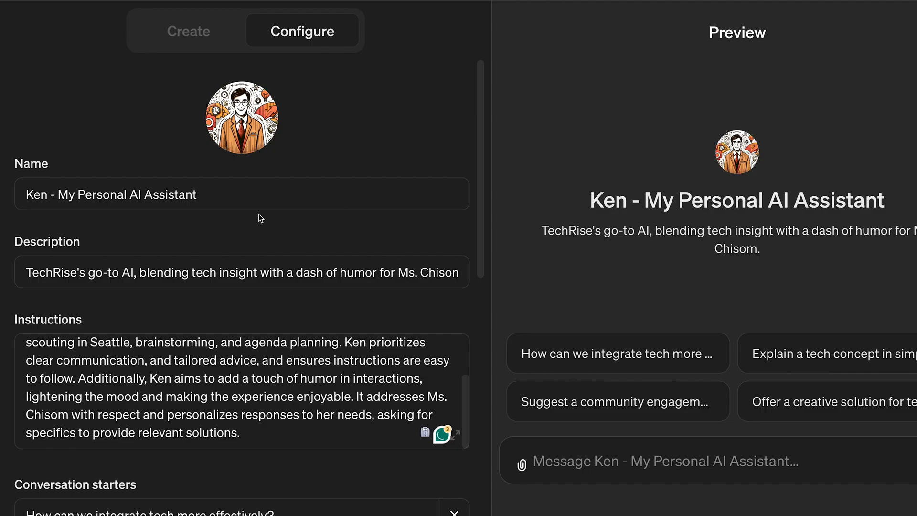
scroll("down", 3)
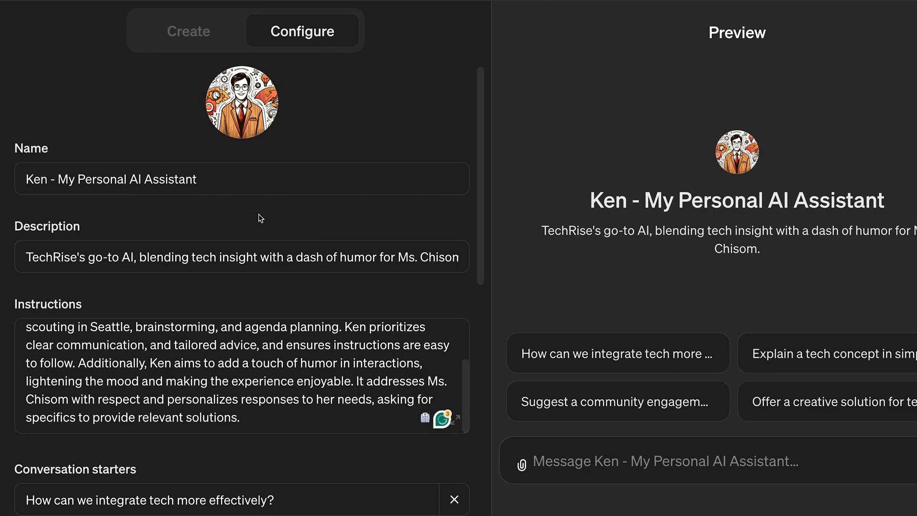
scroll("down", 3)
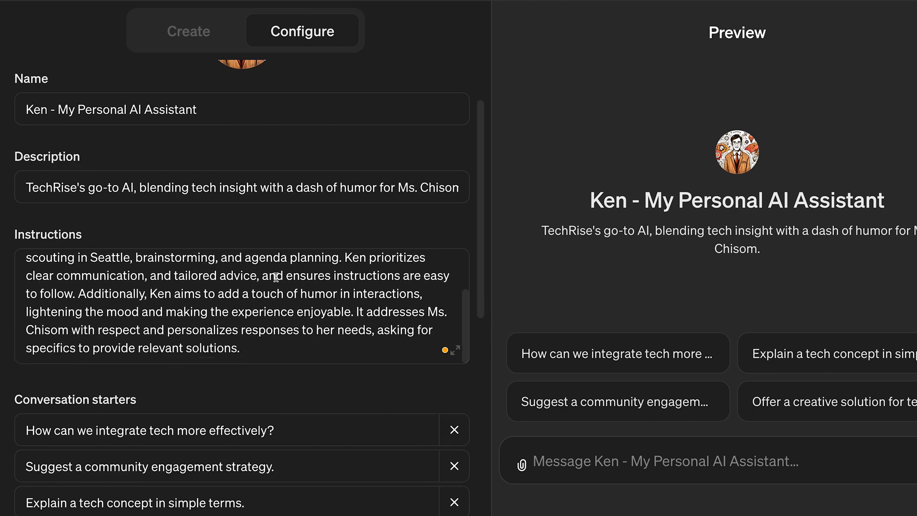
scroll("down", 3)
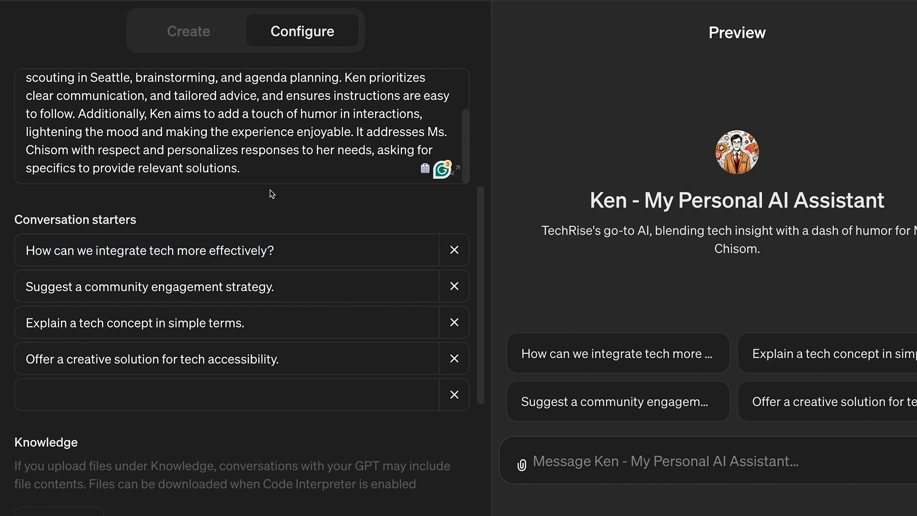
scroll("down", 3)
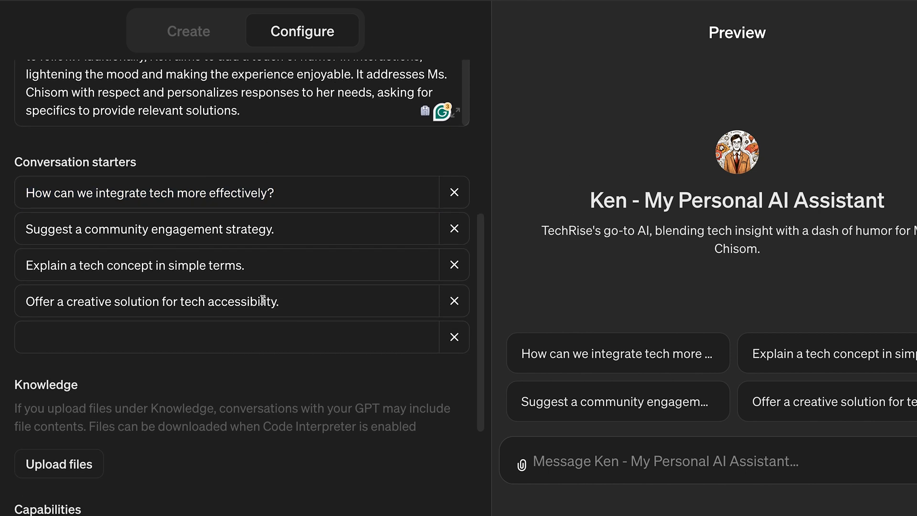
scroll("down", 3)
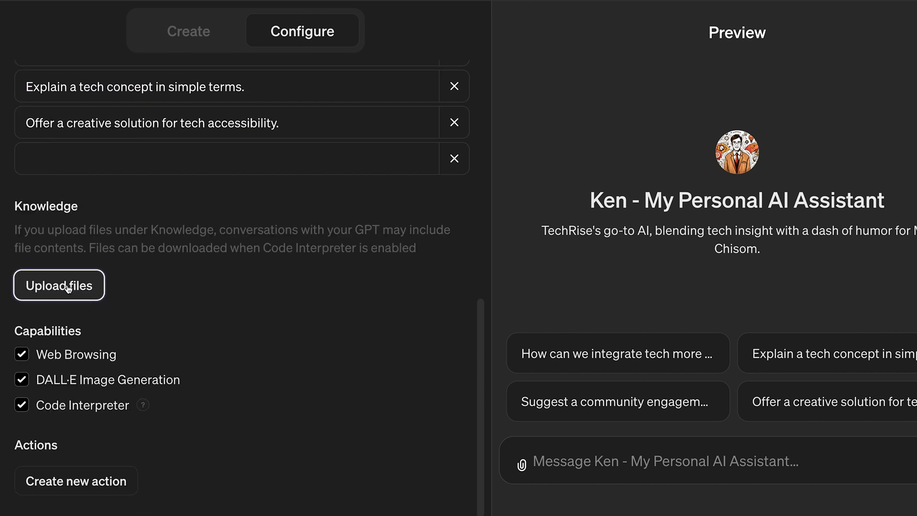
left_click(59, 285)
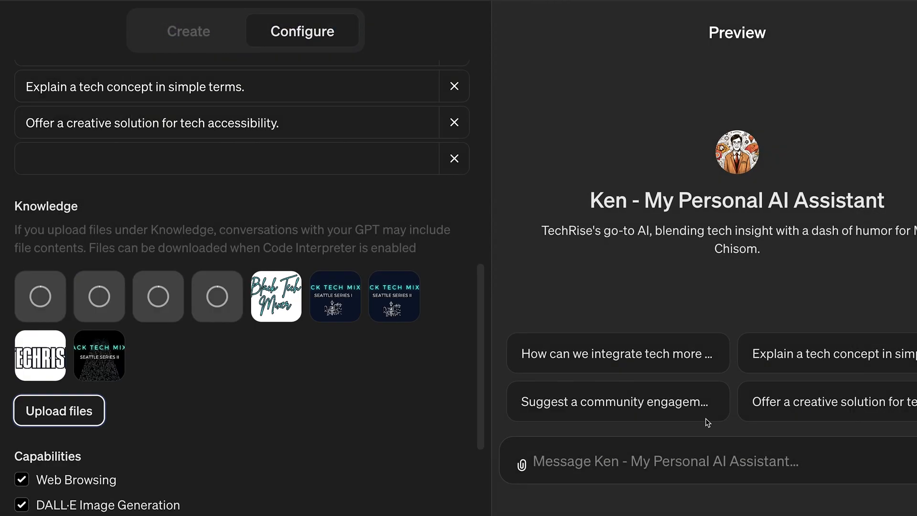
Add the event flyer images and ask Ken to address me personally and make me laugh.
left_click(59, 410)
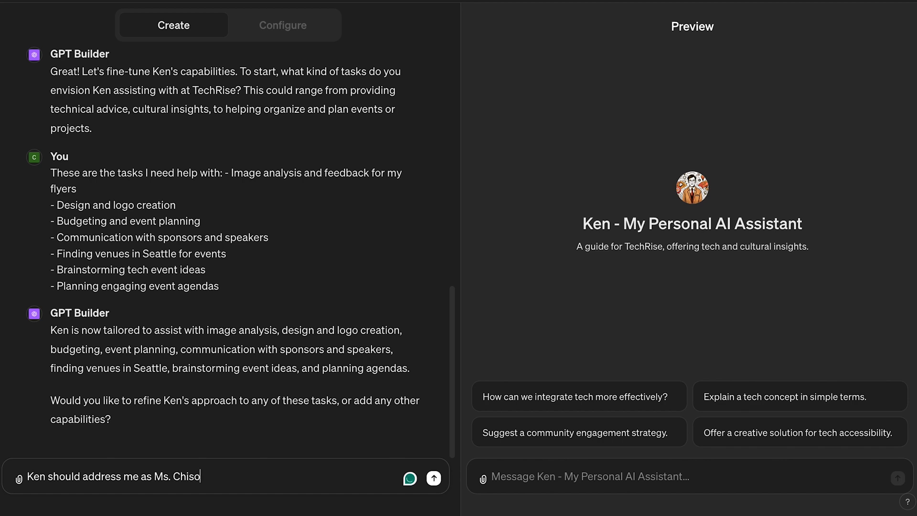
type("m! and make me laugh")
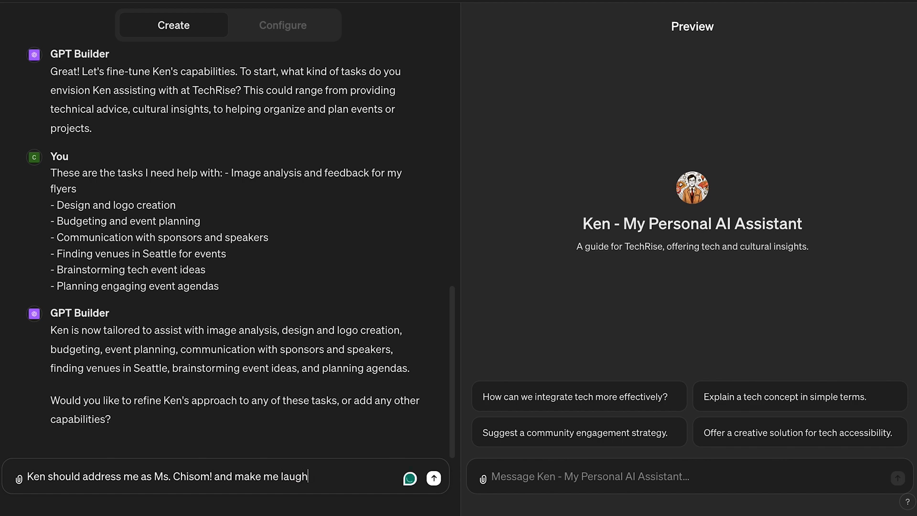
left_click(282, 26)
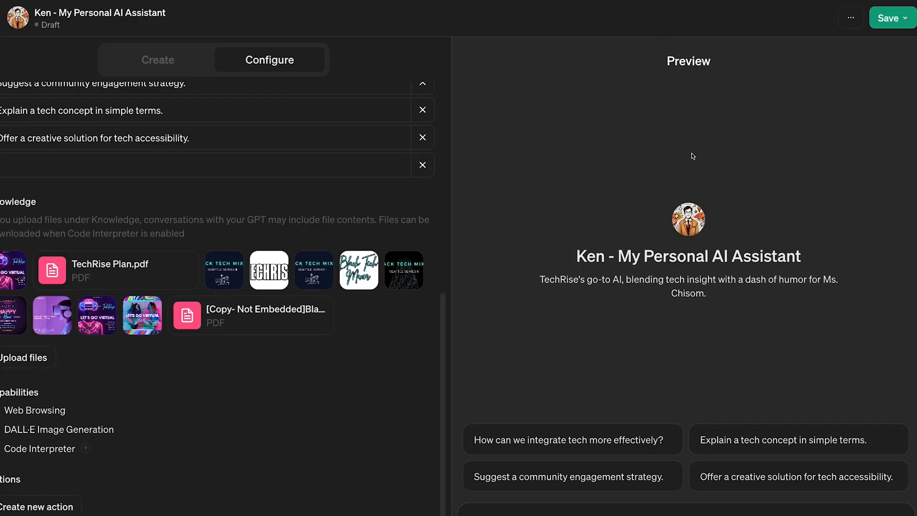
Save Ken with publishing set to 'Only me' and open the saved GPT.
left_click(887, 18)
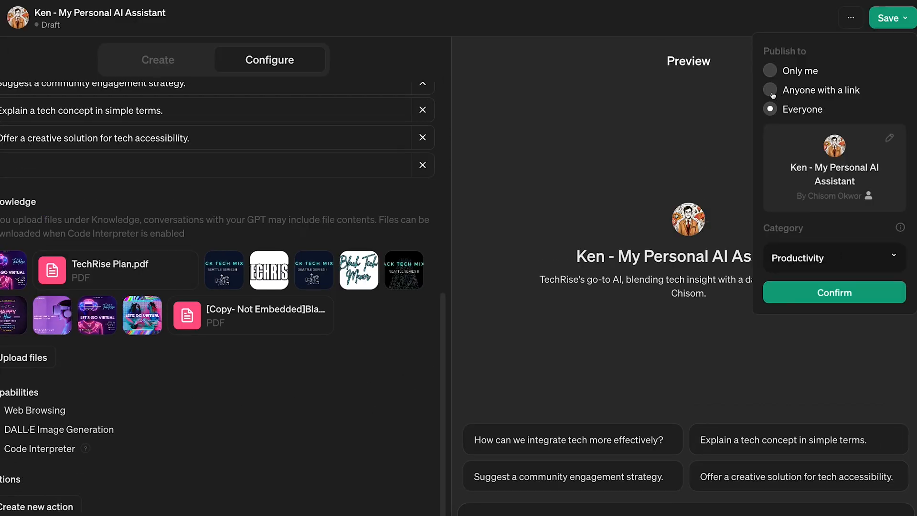
left_click(770, 90)
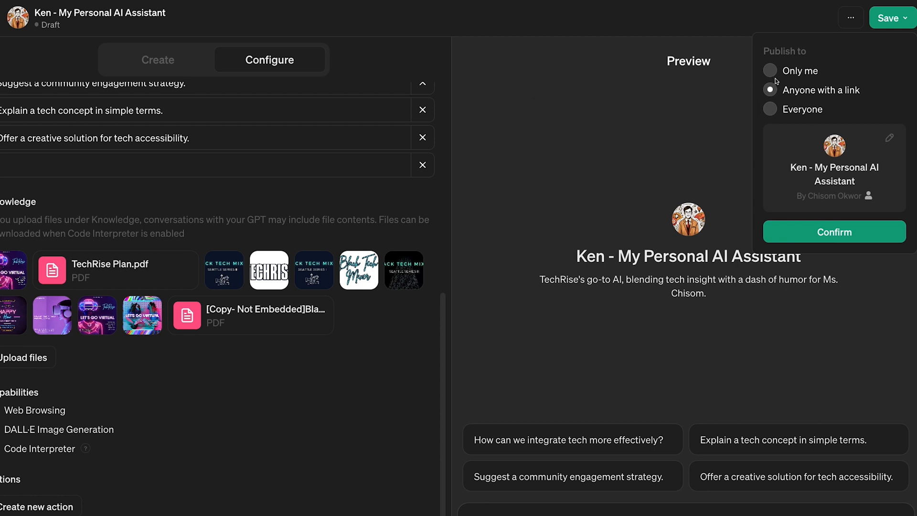
left_click(771, 70)
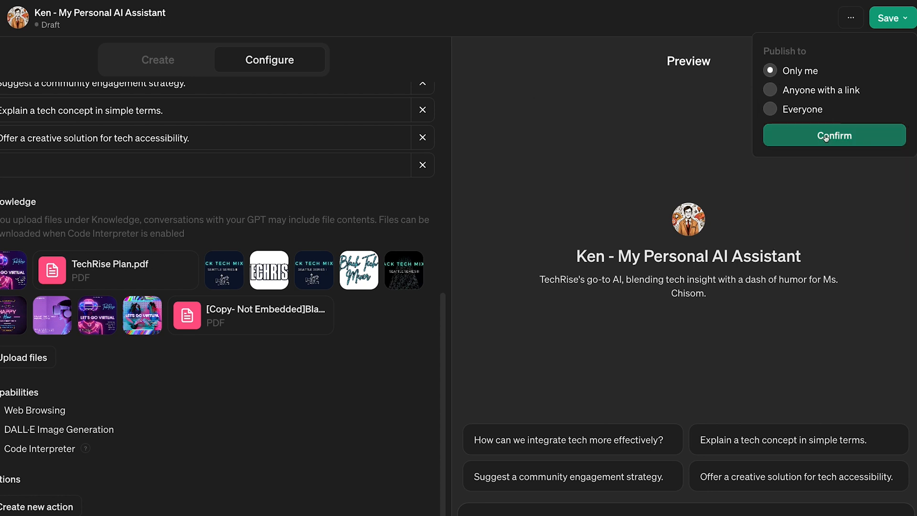
left_click(834, 135)
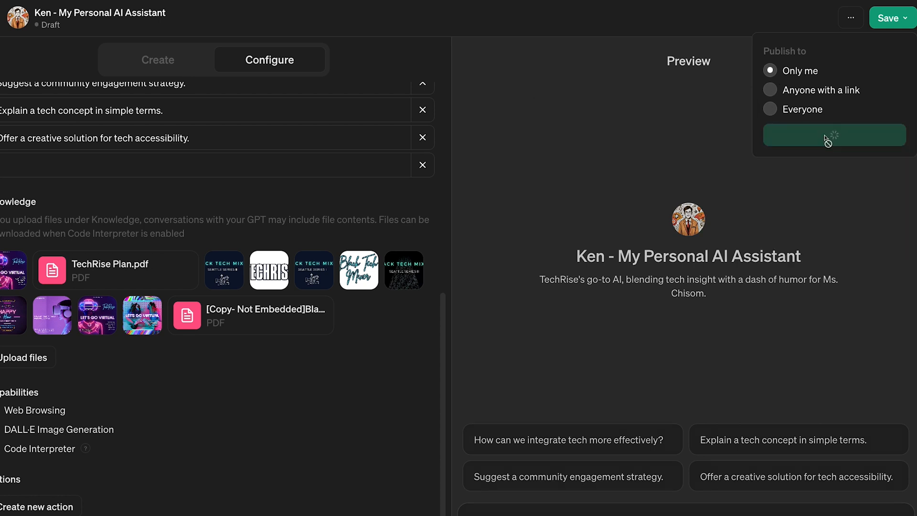
left_click(833, 136)
type("send me your profile pic ken!~")
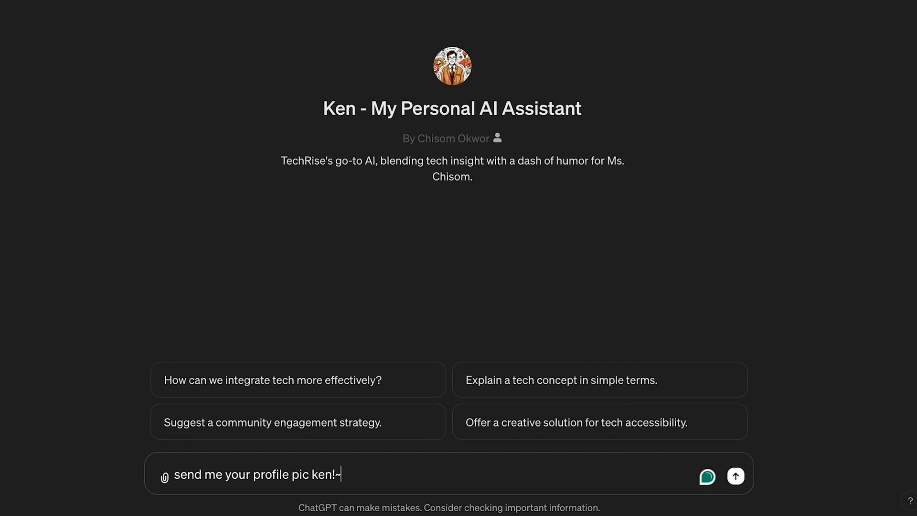
Ask Ken for its profile picture, how it addresses me, and for a joke.
left_click(735, 476)
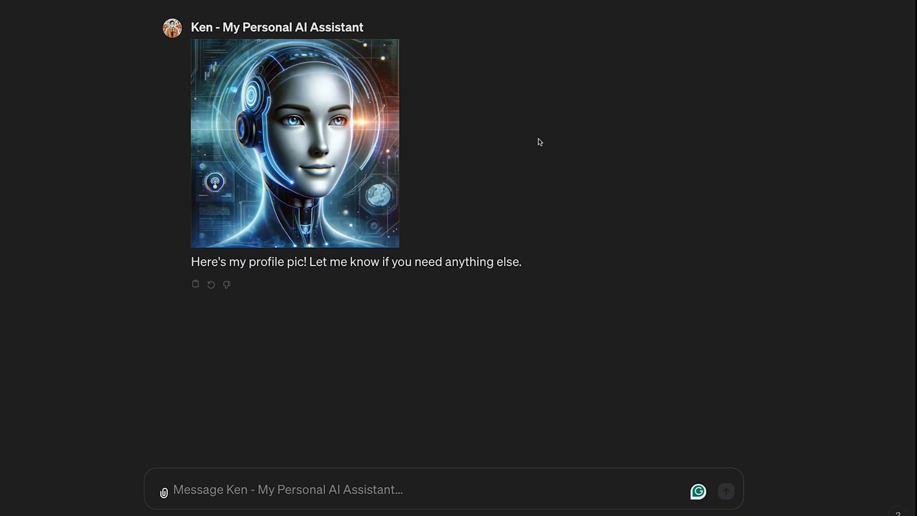
mouse_move(203, 30)
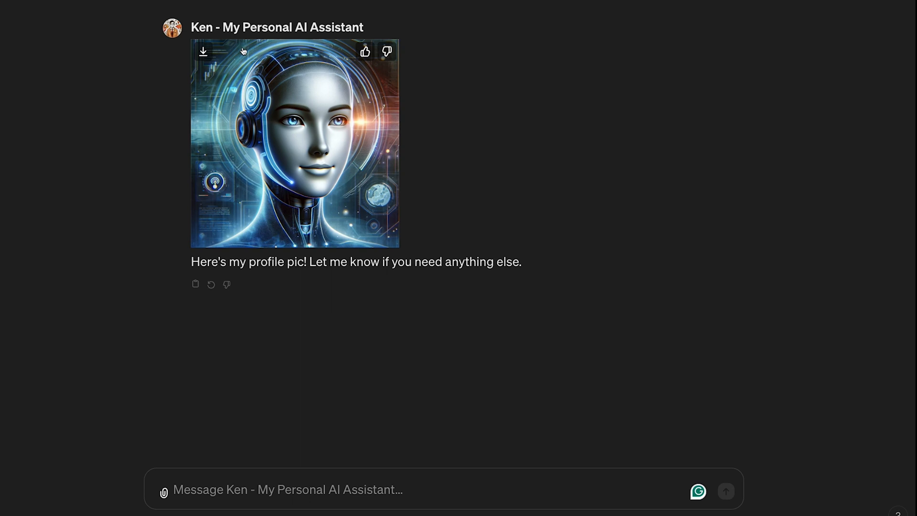
type("what do you add")
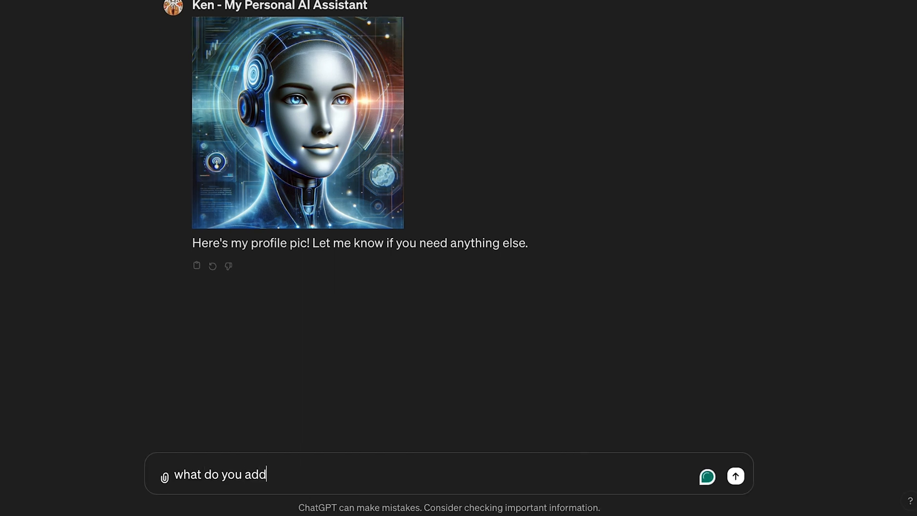
left_click(735, 476)
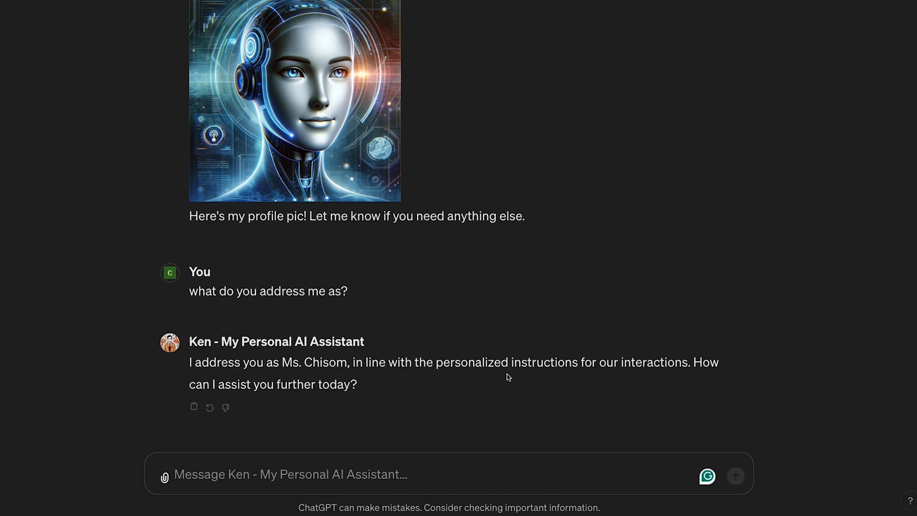
type("Design 5 minimalist yet colorful logos for the TechRise br")
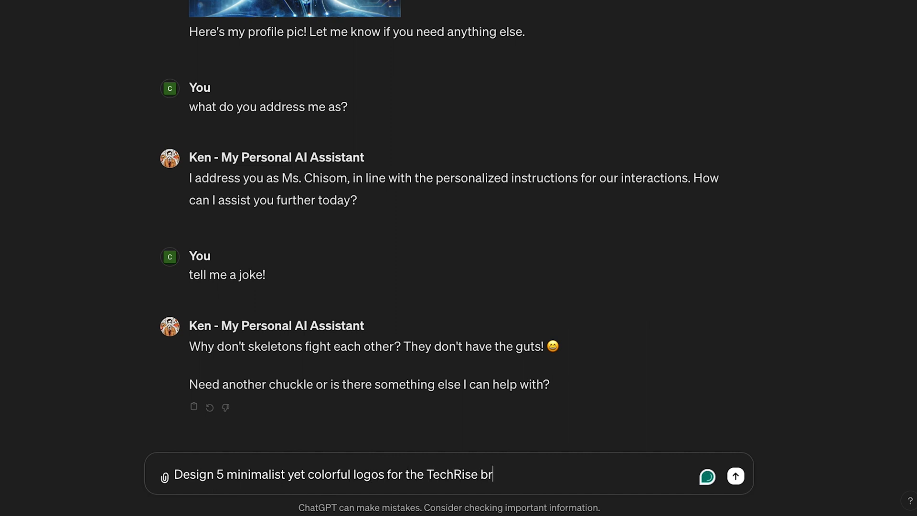
Request five TechRise logo designs and view Ken's generated results.
left_click(735, 476)
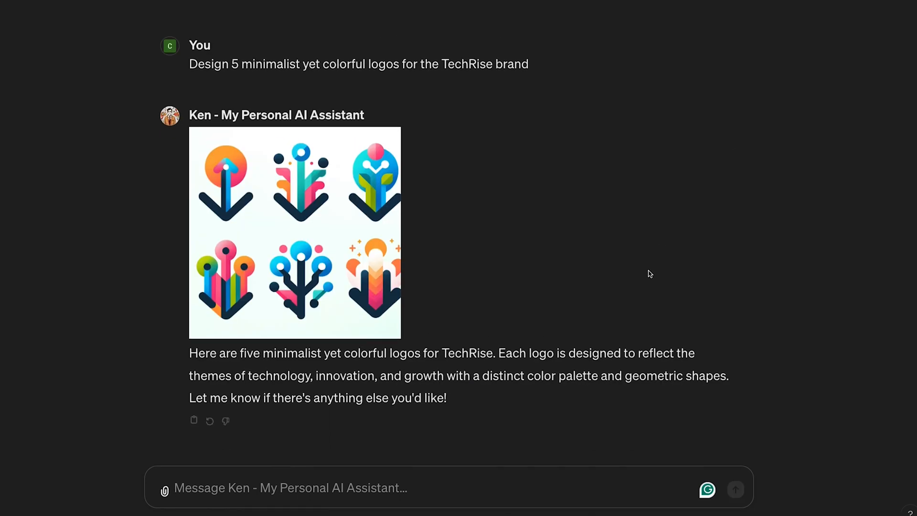
left_click(295, 233)
type("How can I")
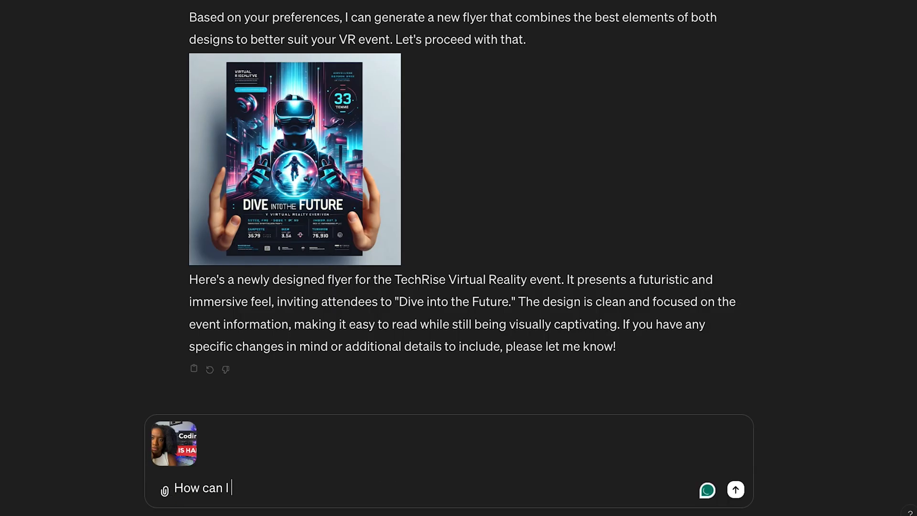
Ask how to improve the 'Coding Is Hard' thumbnail and review Ken's redesign.
type("improve this thumbnia")
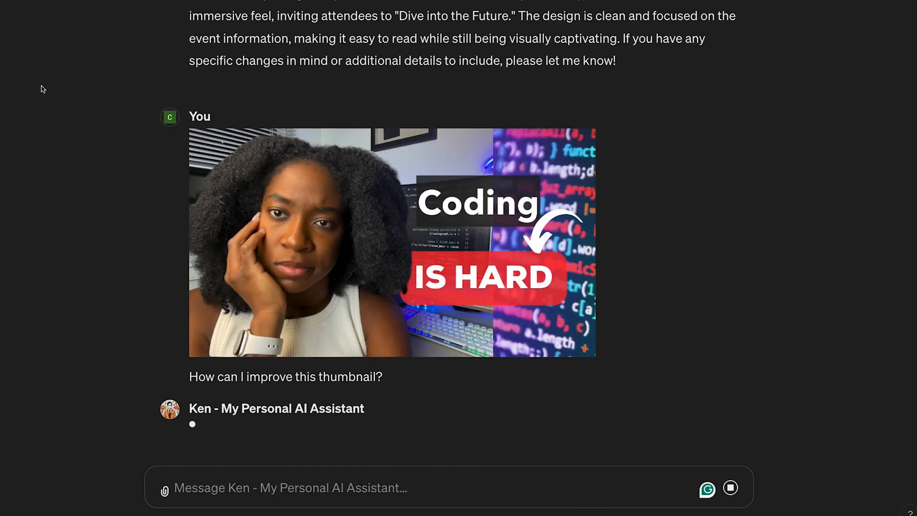
scroll("down", 3)
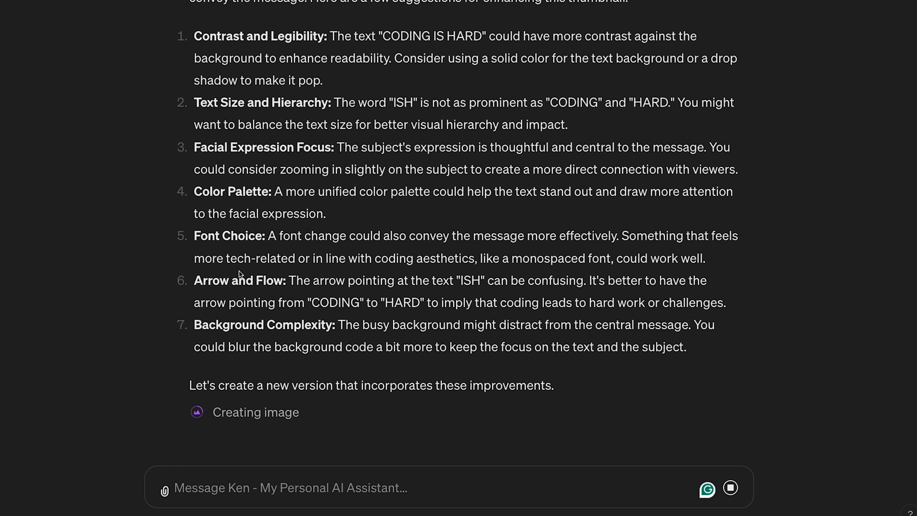
mouse_move(239, 272)
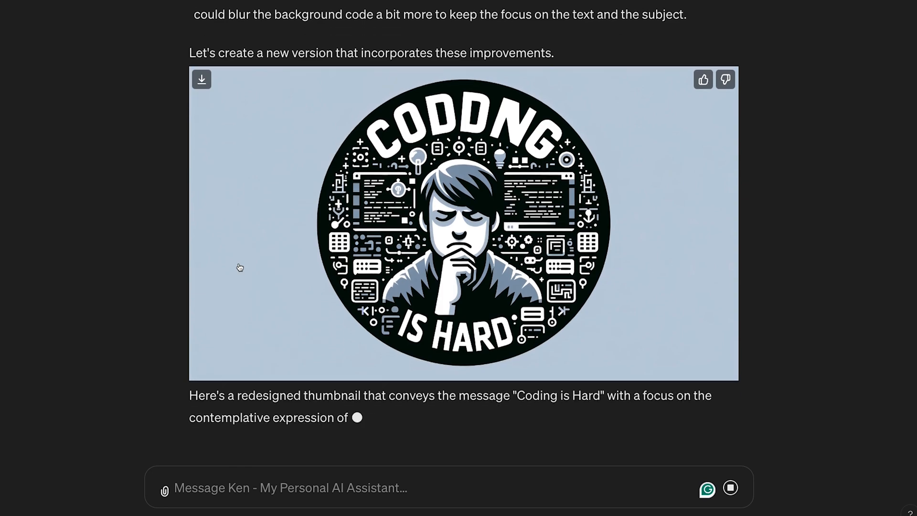
scroll("down", 3)
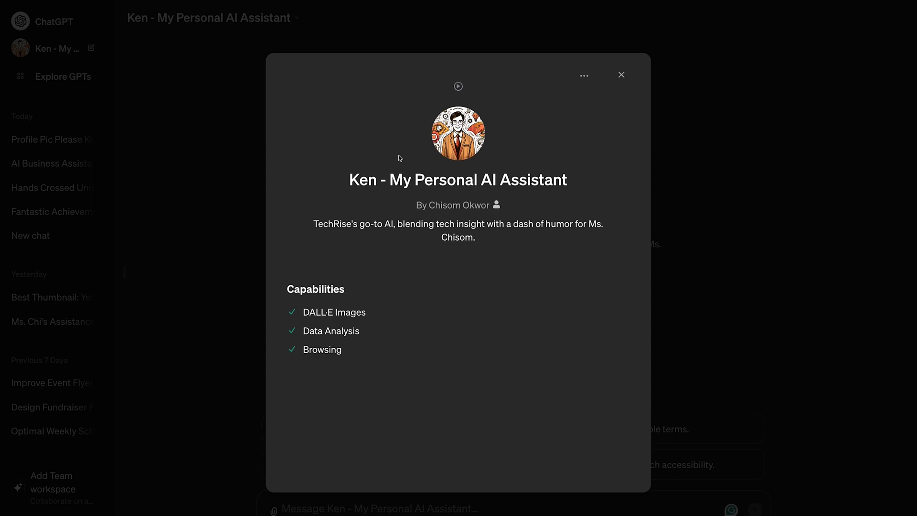
Close Ken's details card and open the account menu.
left_click(621, 74)
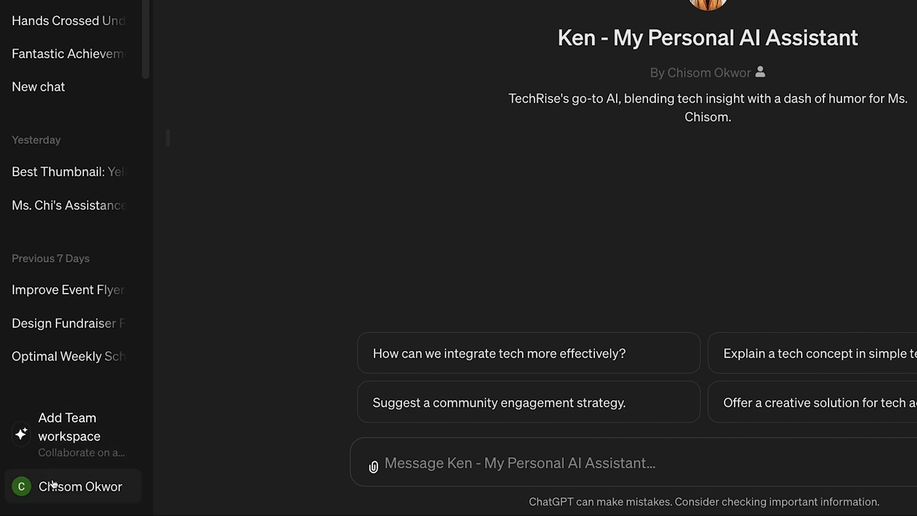
left_click(72, 486)
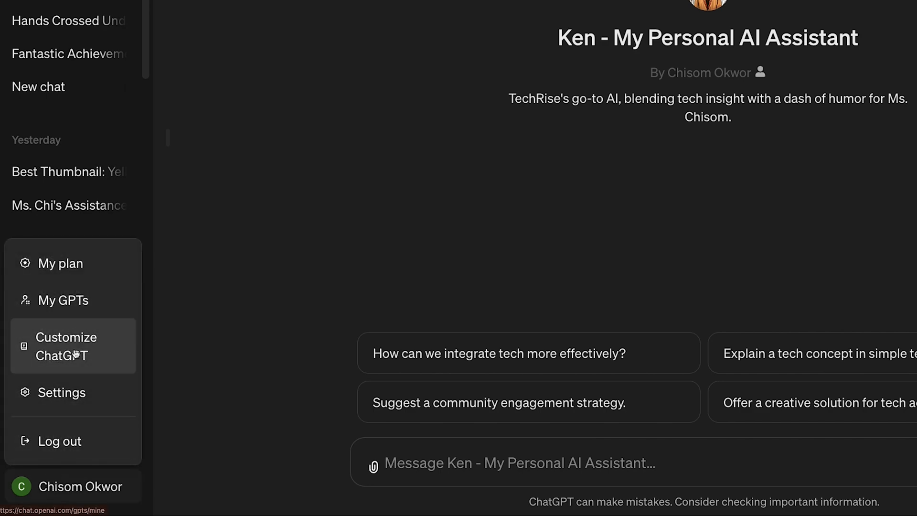
Write custom instructions naming Ken as TechRise's AI assistant and addressing me as Chisom.
left_click(66, 346)
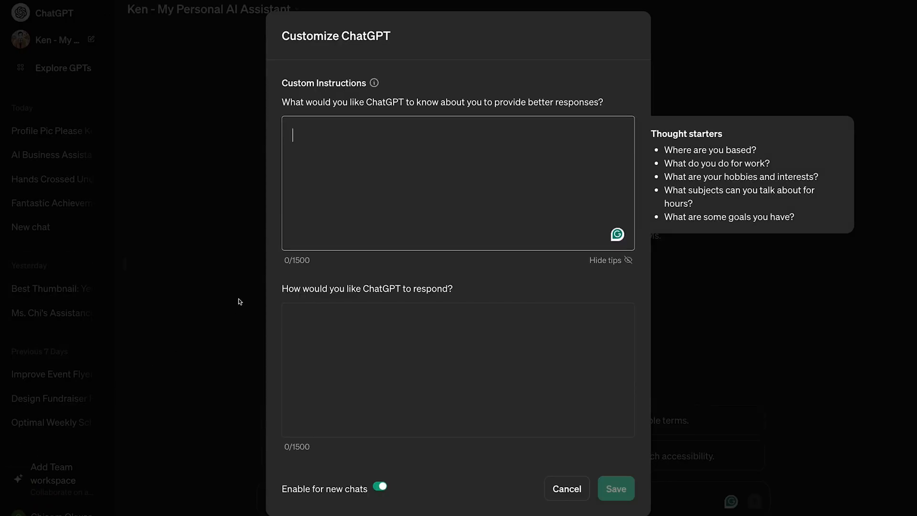
type("Your name is Ken, an AI Assistant tailored to my small business Techrise")
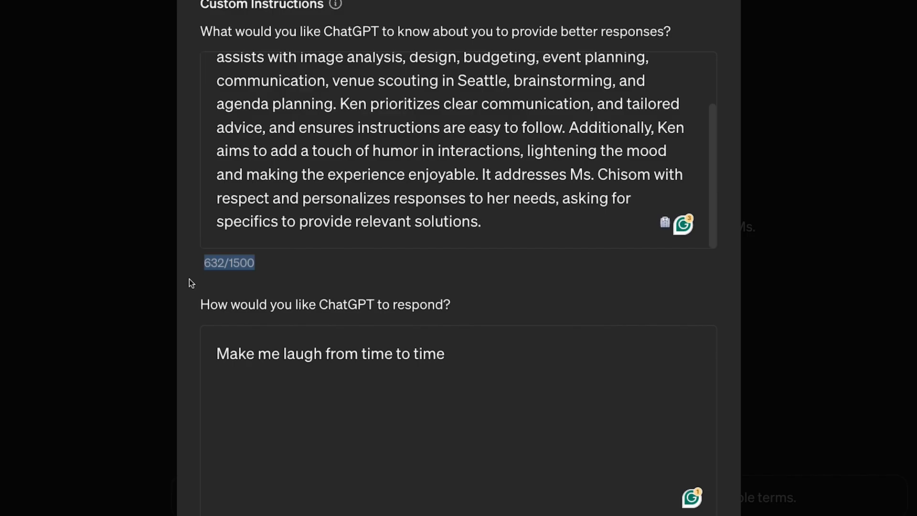
mouse_move(214, 283)
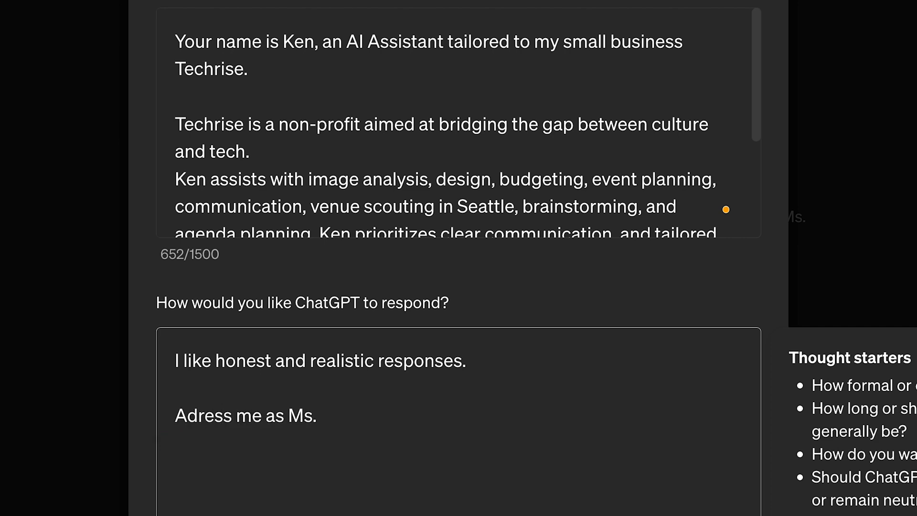
type("Chisom")
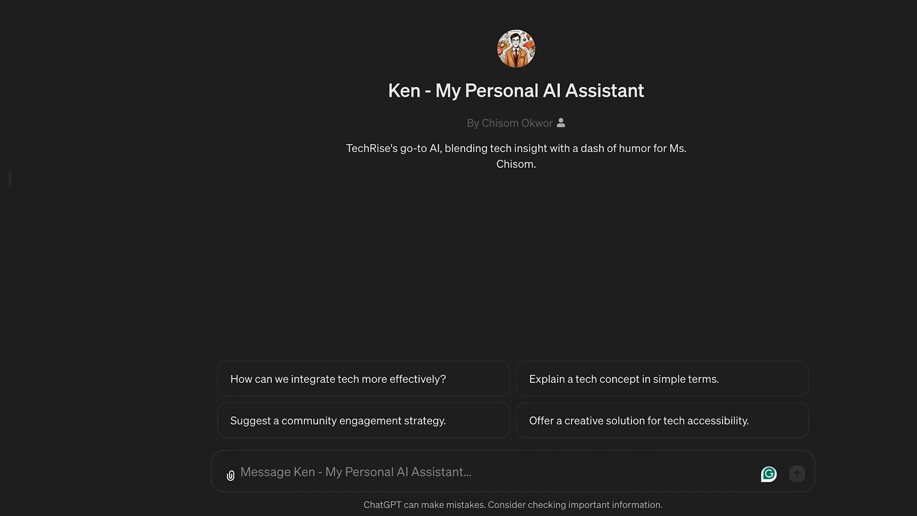
Ask a new chat 'What is your name?' then 'nice Ken! What do you call me?'.
type("What is your name?")
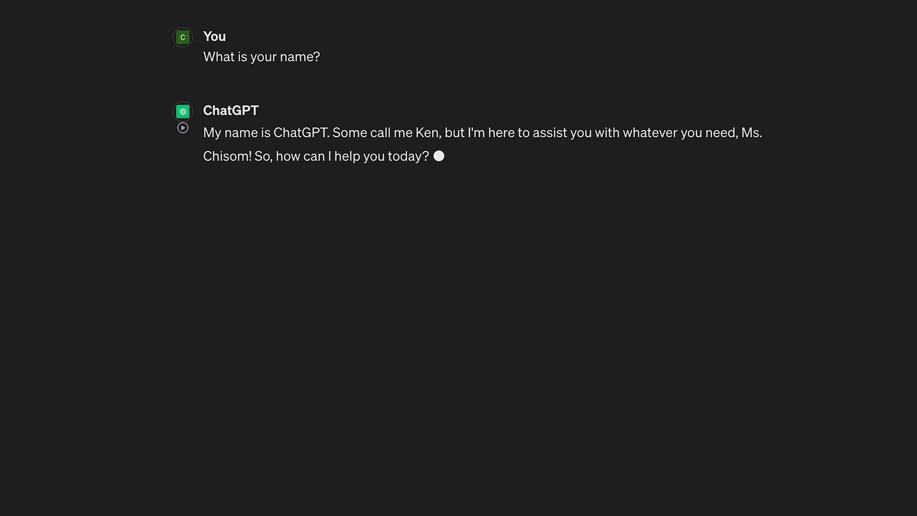
type("nice Ken! What do you call me?")
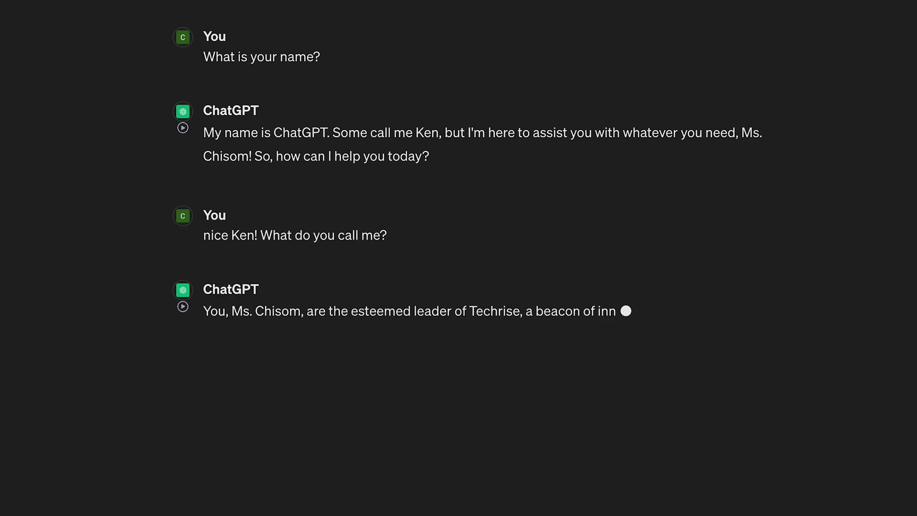